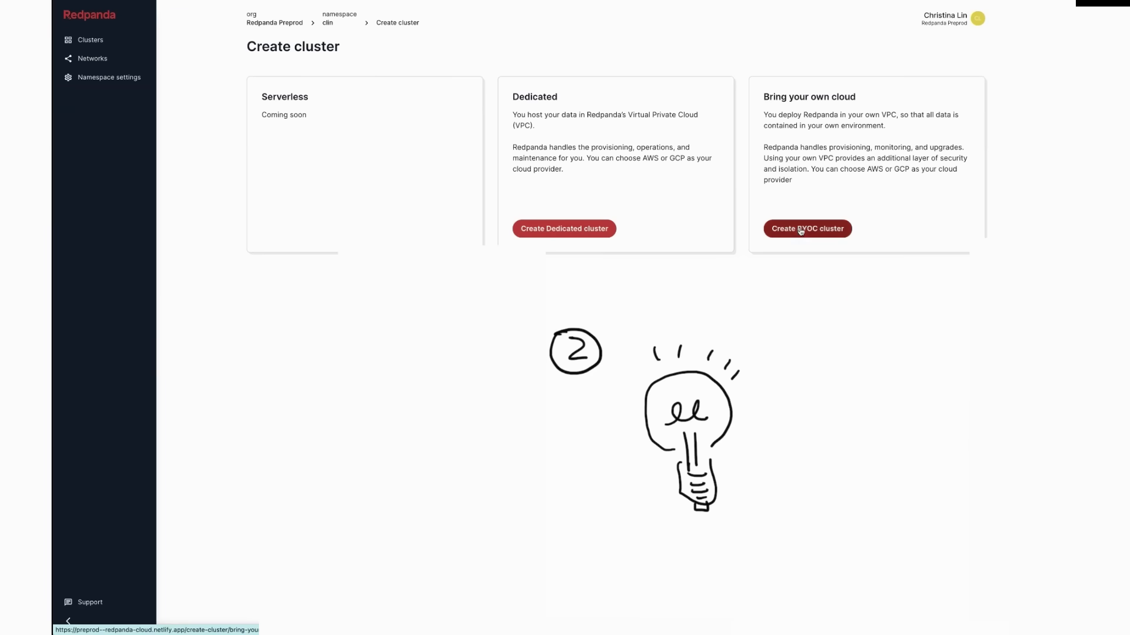
Begin a BYOC cluster with 1 MBps throughput and Redpanda version 22.3
{"action": "left_click", "coordinate": [806, 229]}
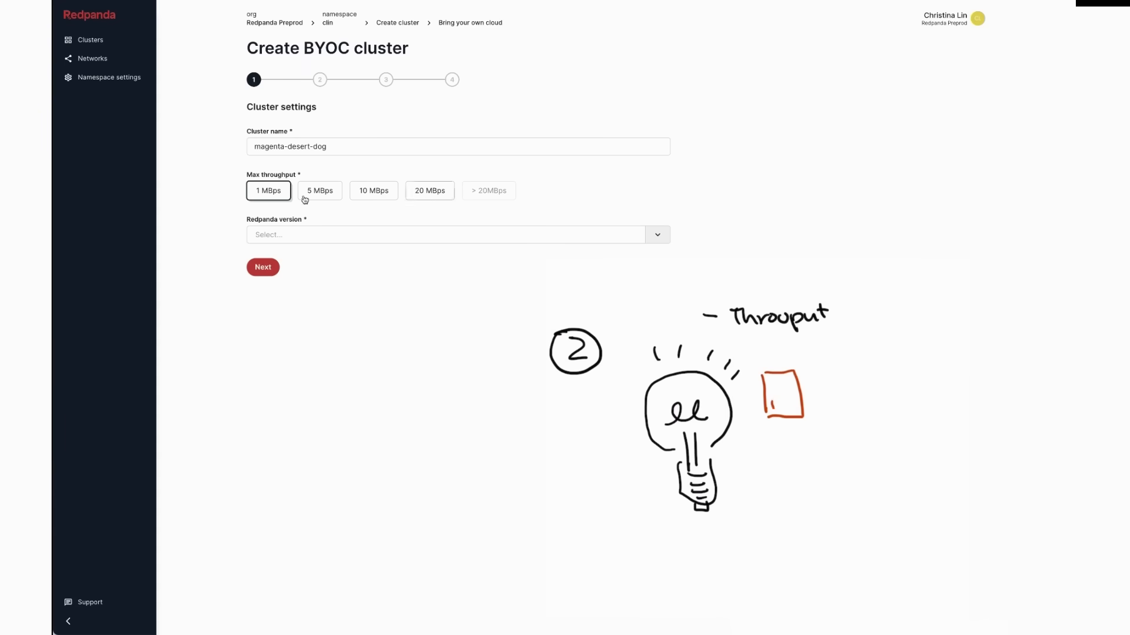
{"action": "left_click", "coordinate": [447, 235]}
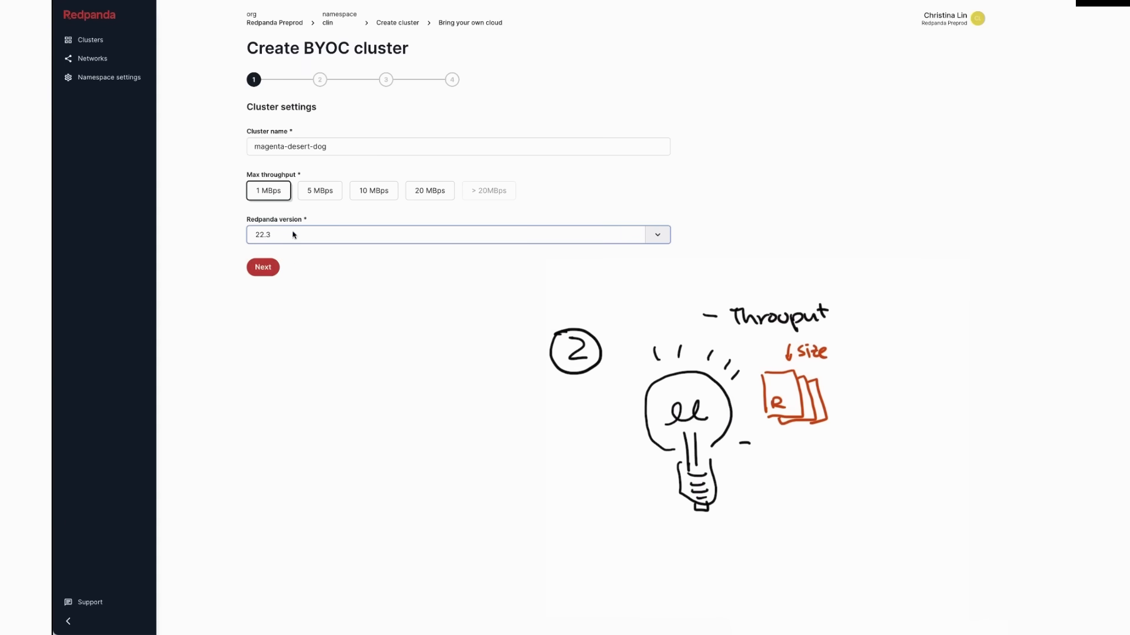
{"action": "left_click", "coordinate": [262, 267]}
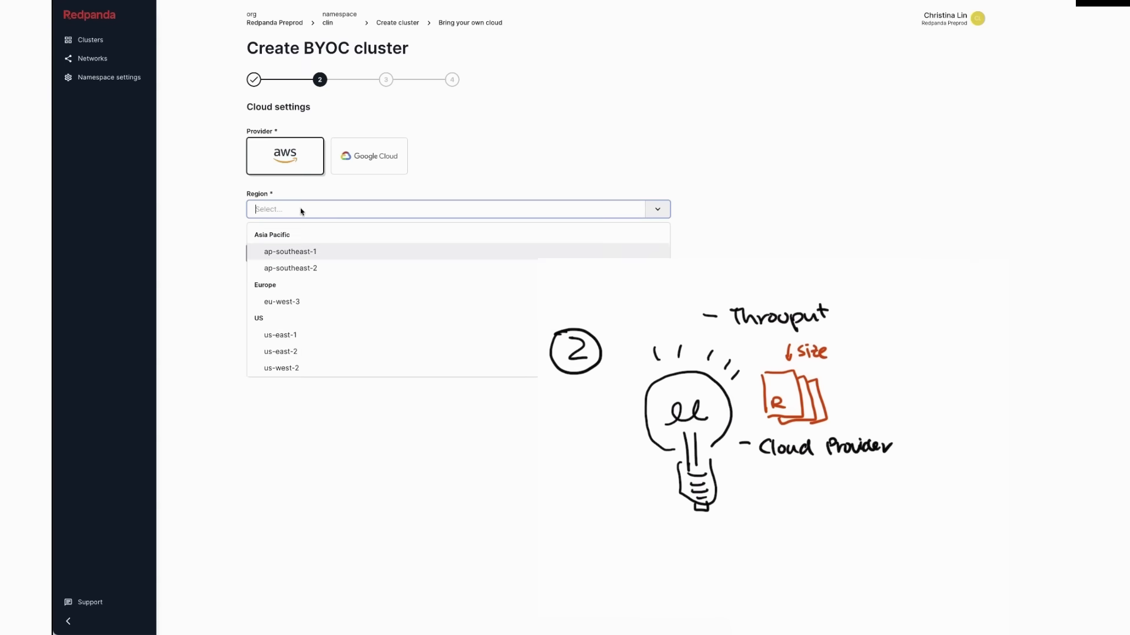
Choose AWS region us-east-2 with a single availability zone use2-az3 and continue to networking
{"action": "left_click", "coordinate": [280, 352]}
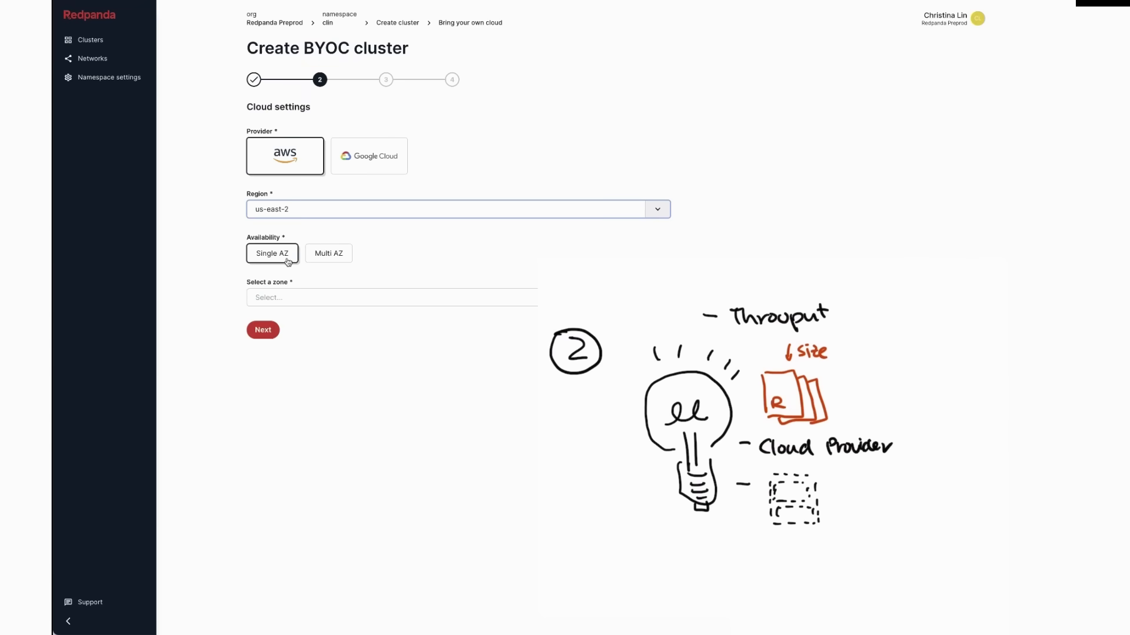
{"action": "left_click", "coordinate": [328, 253]}
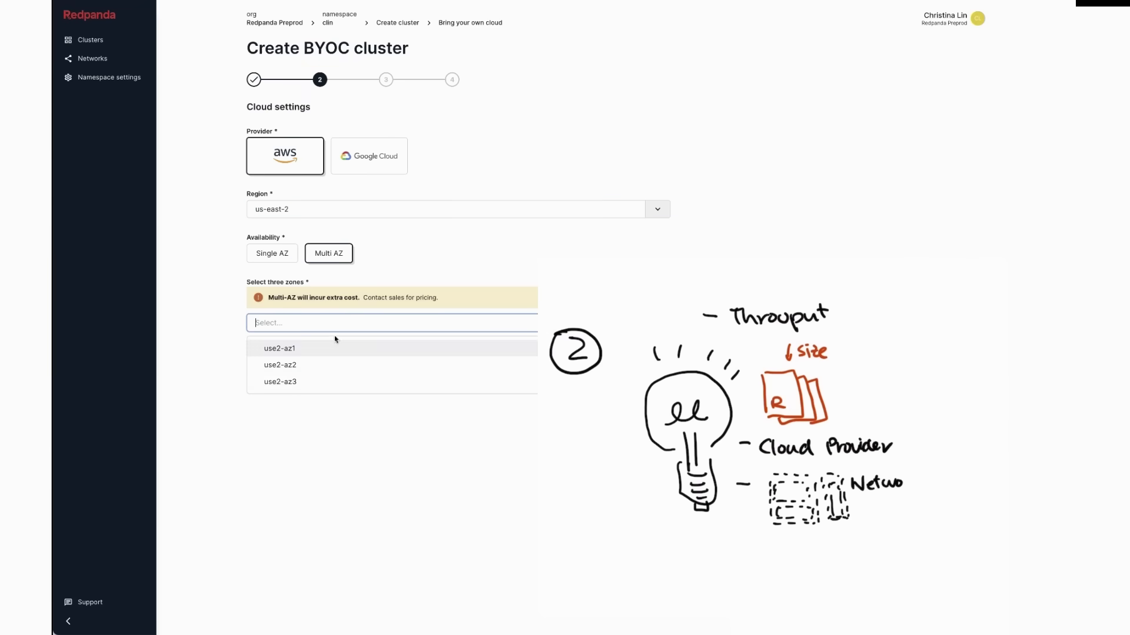
{"action": "left_click", "coordinate": [272, 253]}
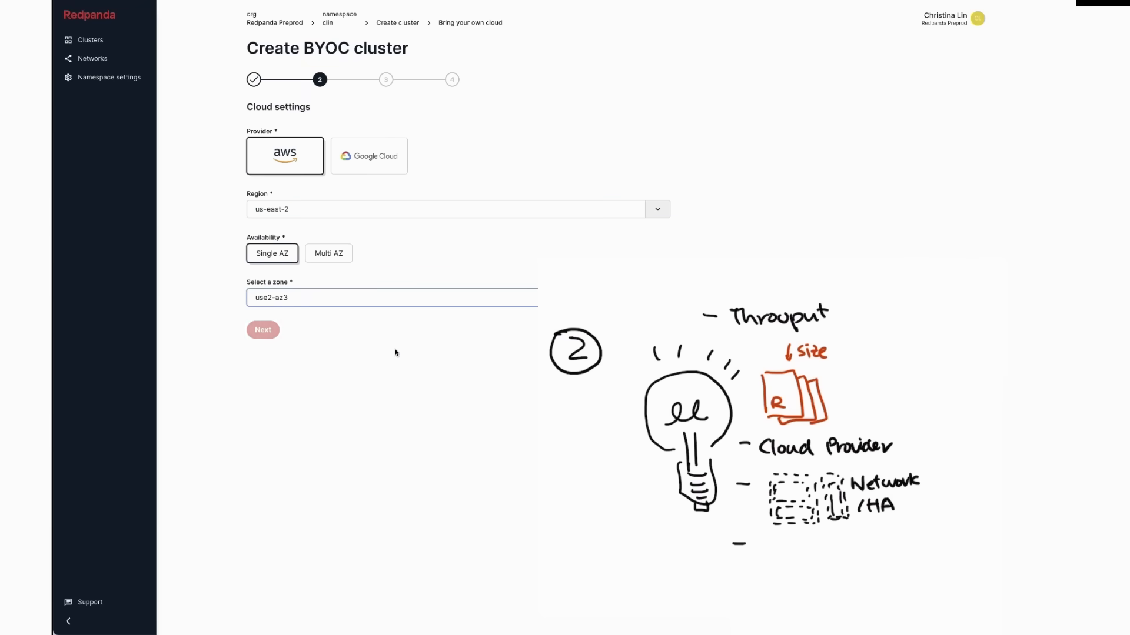
{"action": "left_click", "coordinate": [262, 330]}
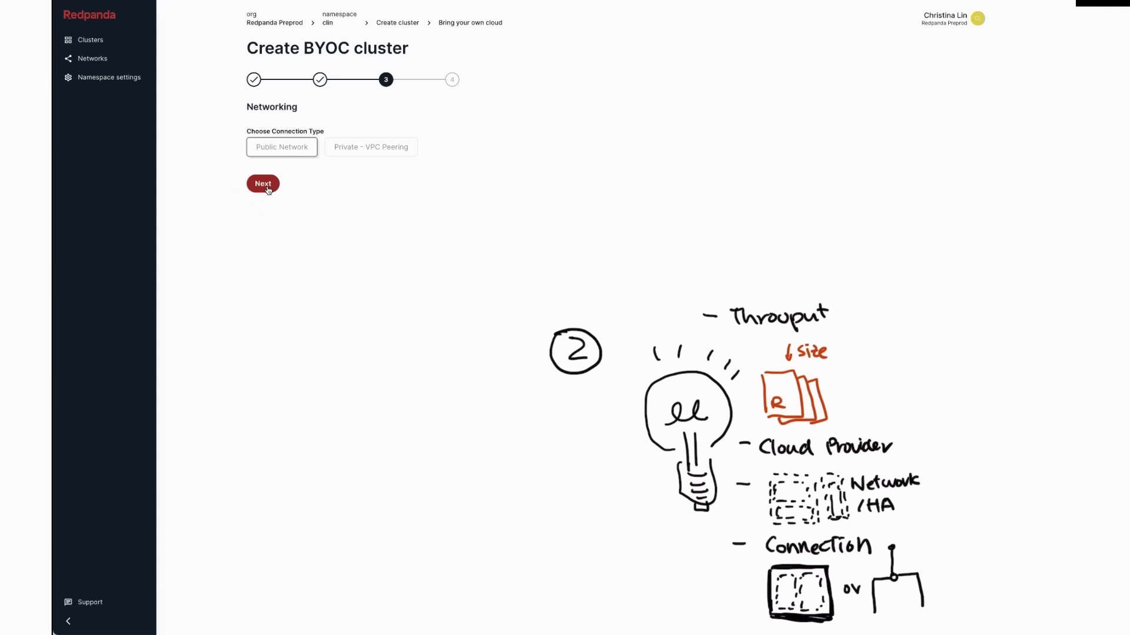
Keep the public network connection and continue to the deploy step
{"action": "left_click", "coordinate": [262, 184]}
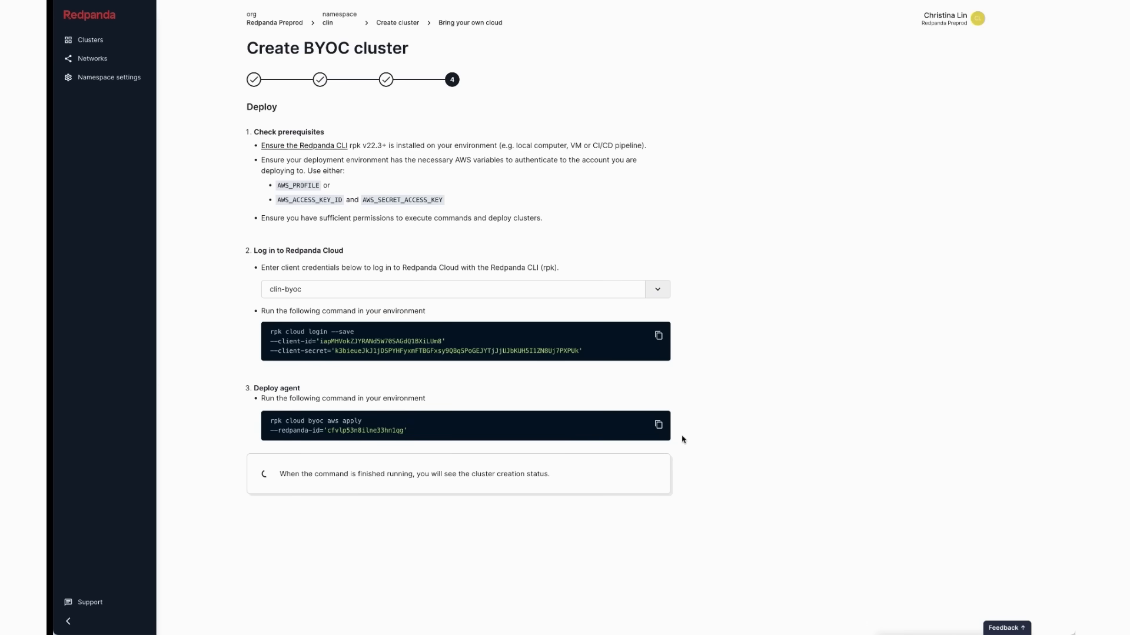
Run the rpk cloud login and BYOC aws apply commands in Terminal to deploy blue-desert-deer
{"action": "left_click", "coordinate": [657, 424]}
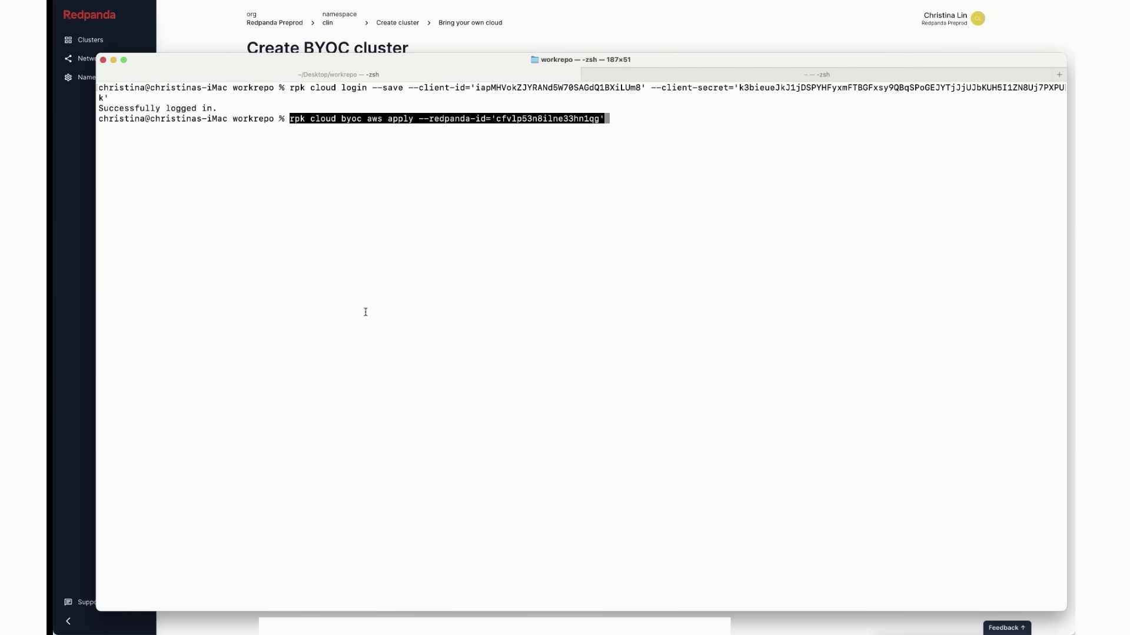
{"action": "key", "text": "Return"}
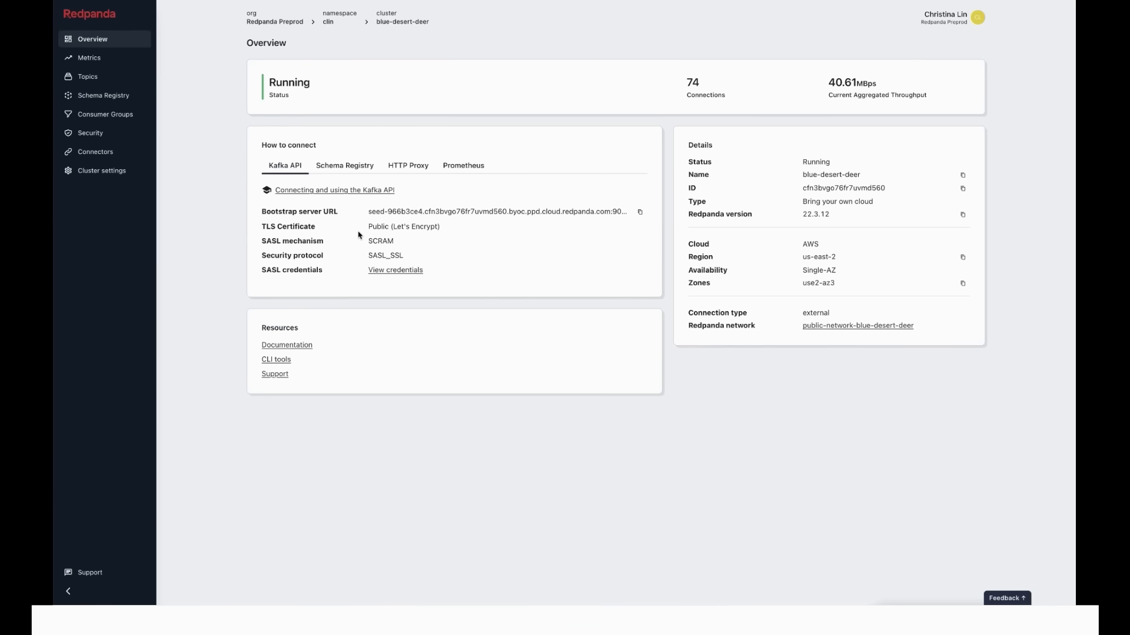
{"action": "mouse_move", "coordinate": [86, 77]}
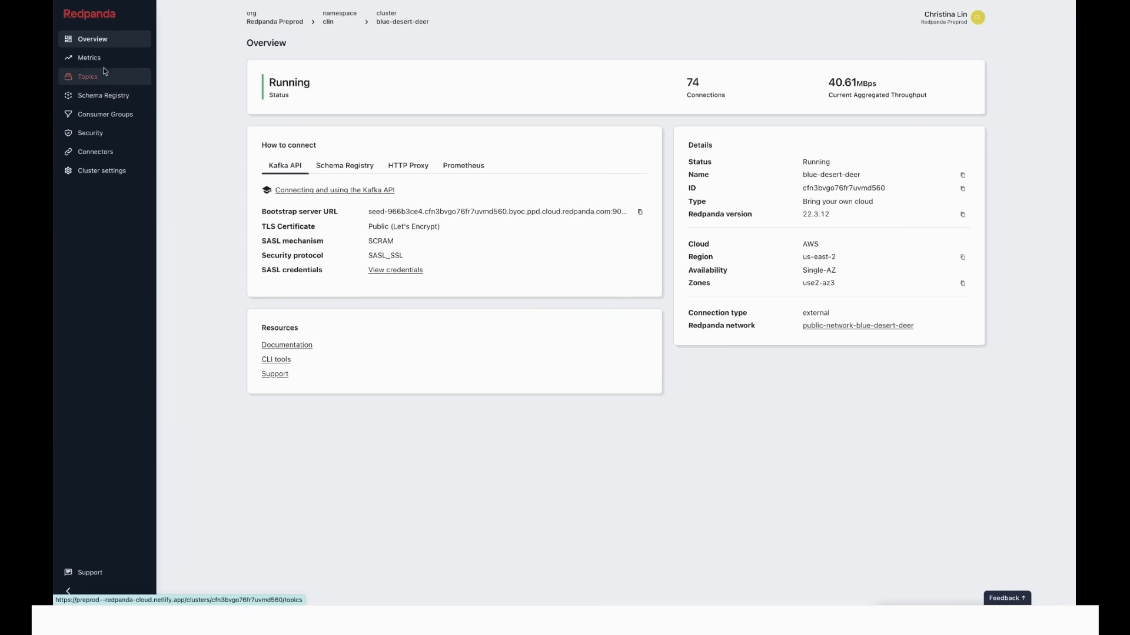
{"action": "left_click", "coordinate": [88, 57]}
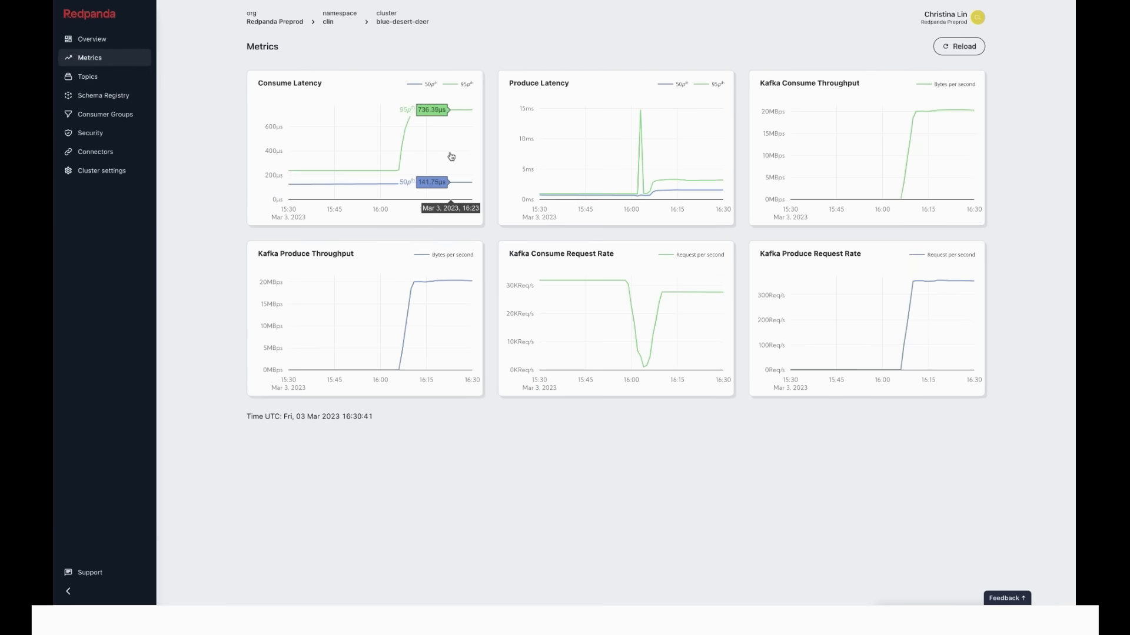
{"action": "mouse_move", "coordinate": [165, 101]}
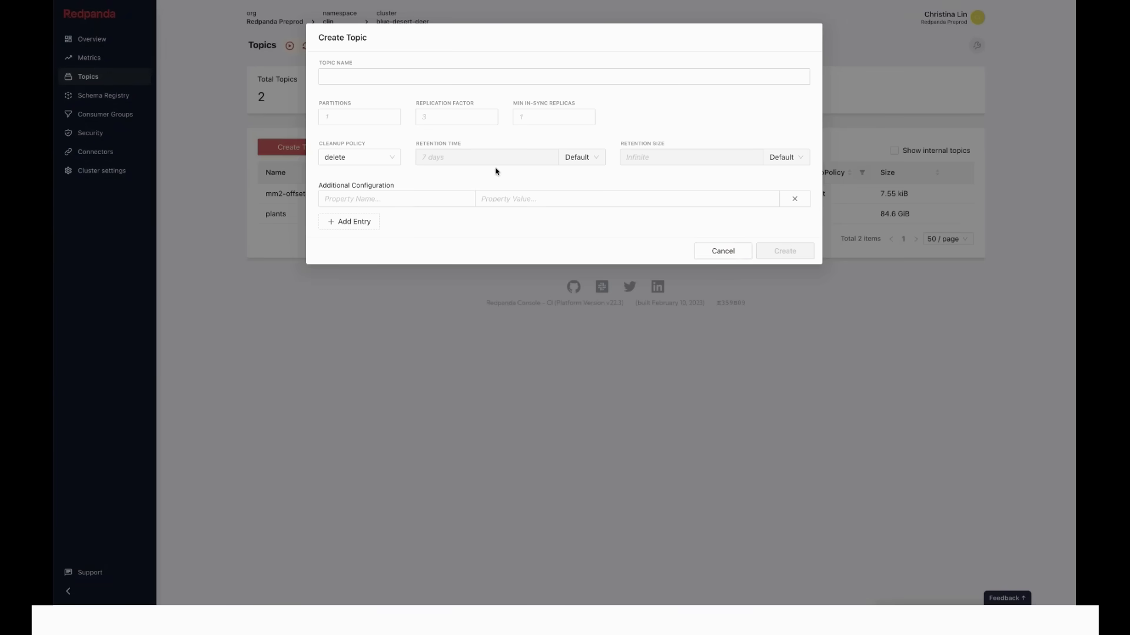
{"action": "left_click", "coordinate": [721, 250]}
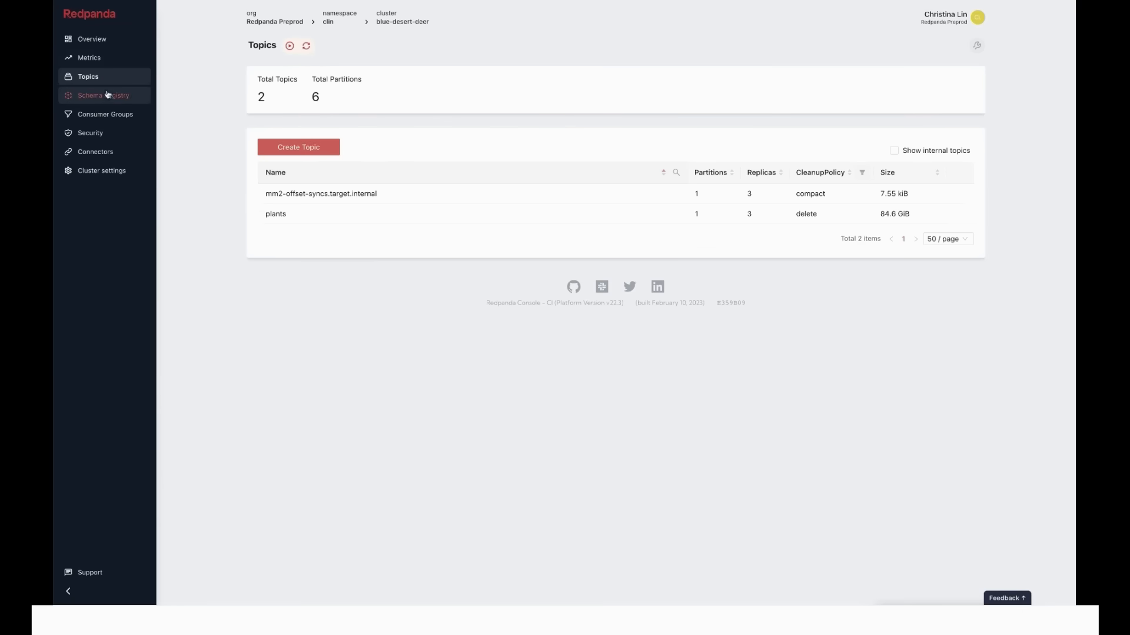
{"action": "left_click", "coordinate": [104, 94]}
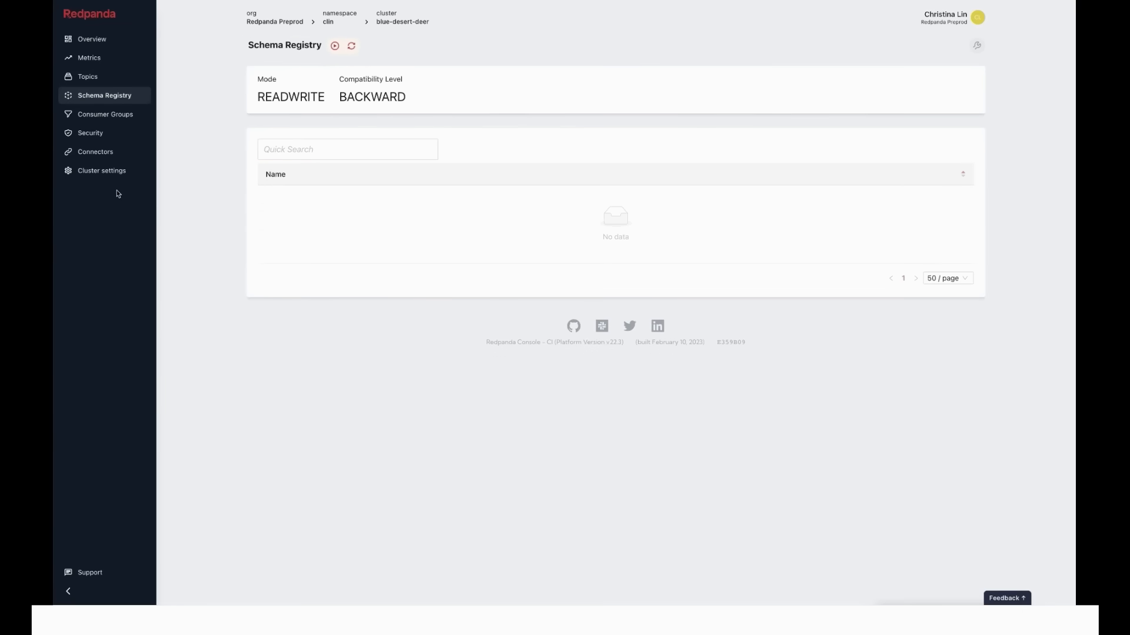
{"action": "left_click", "coordinate": [104, 114]}
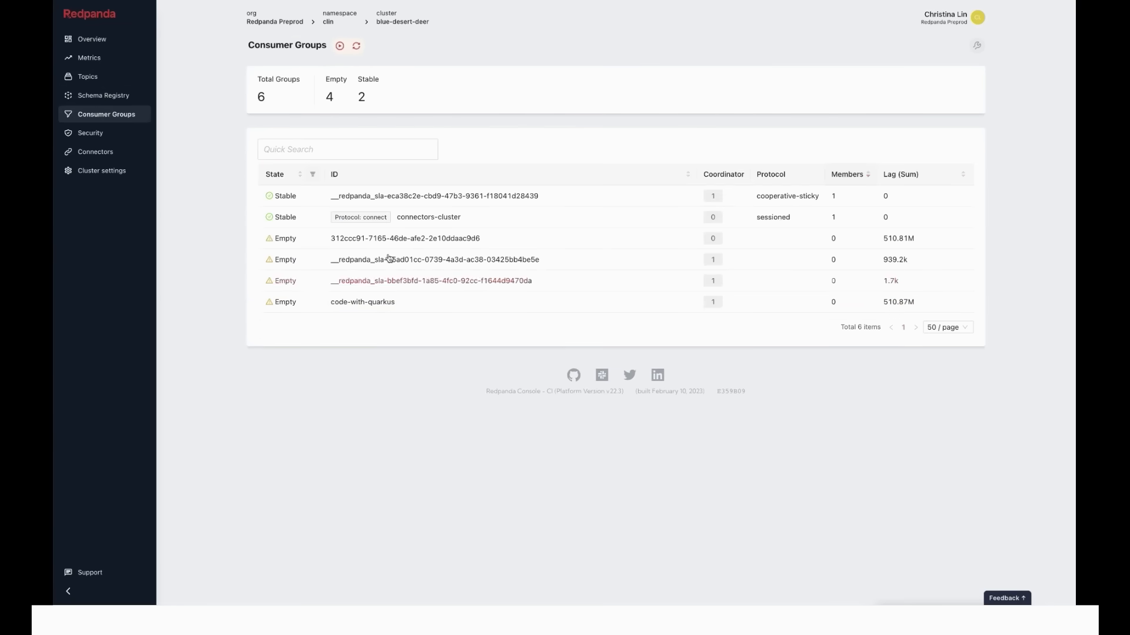
{"action": "left_click", "coordinate": [90, 133]}
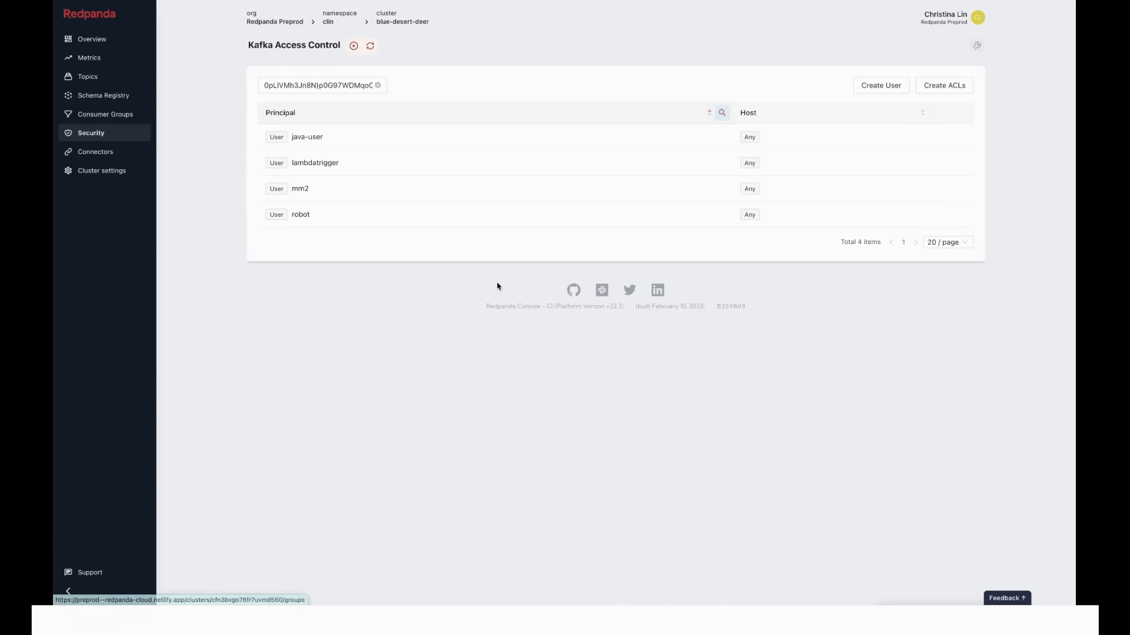
{"action": "mouse_move", "coordinate": [417, 279]}
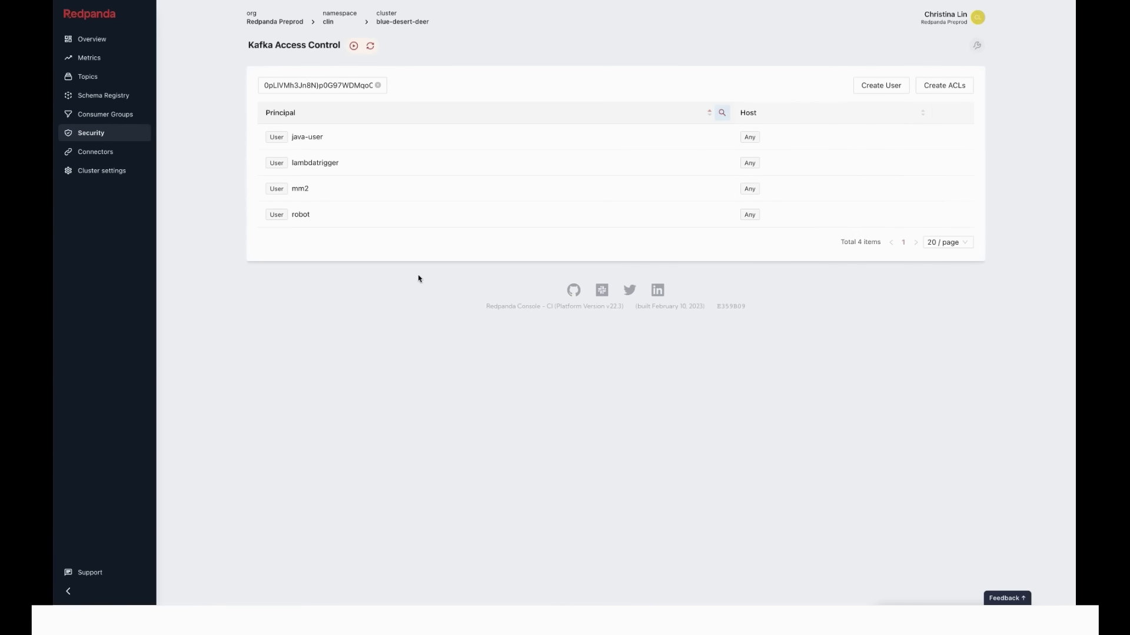
{"action": "mouse_move", "coordinate": [123, 153]}
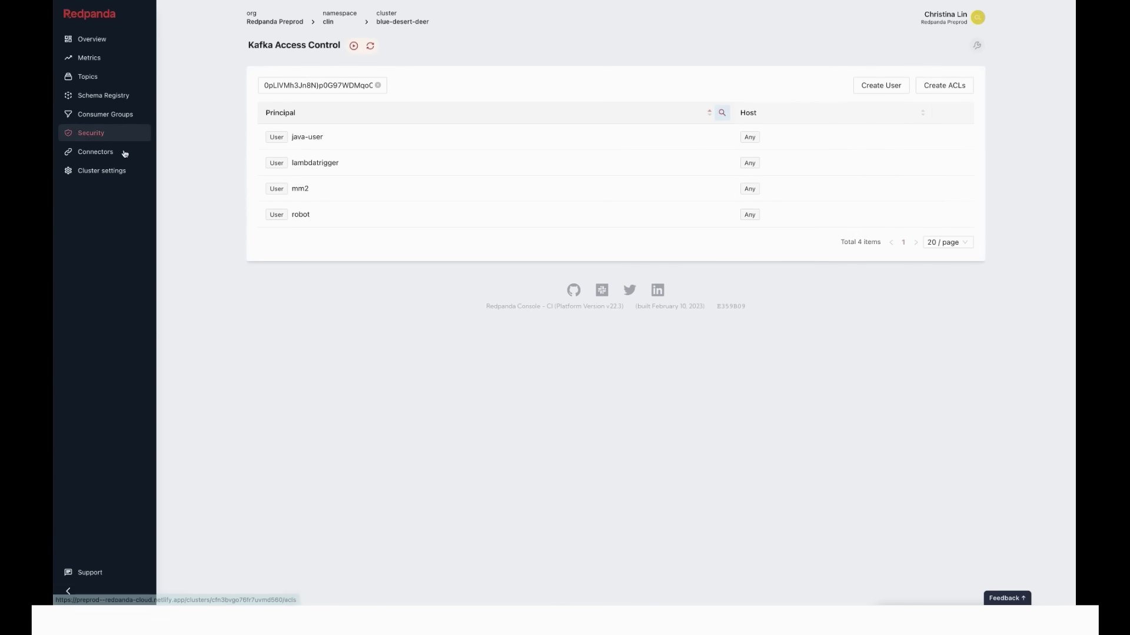
{"action": "left_click", "coordinate": [96, 152]}
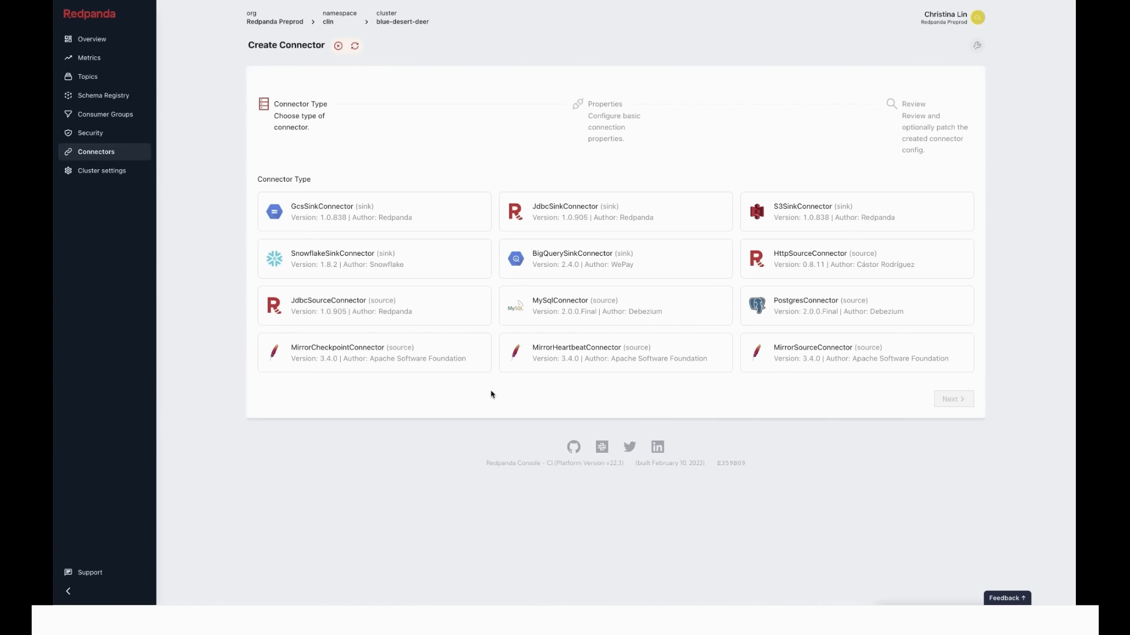
{"action": "mouse_move", "coordinate": [805, 137]}
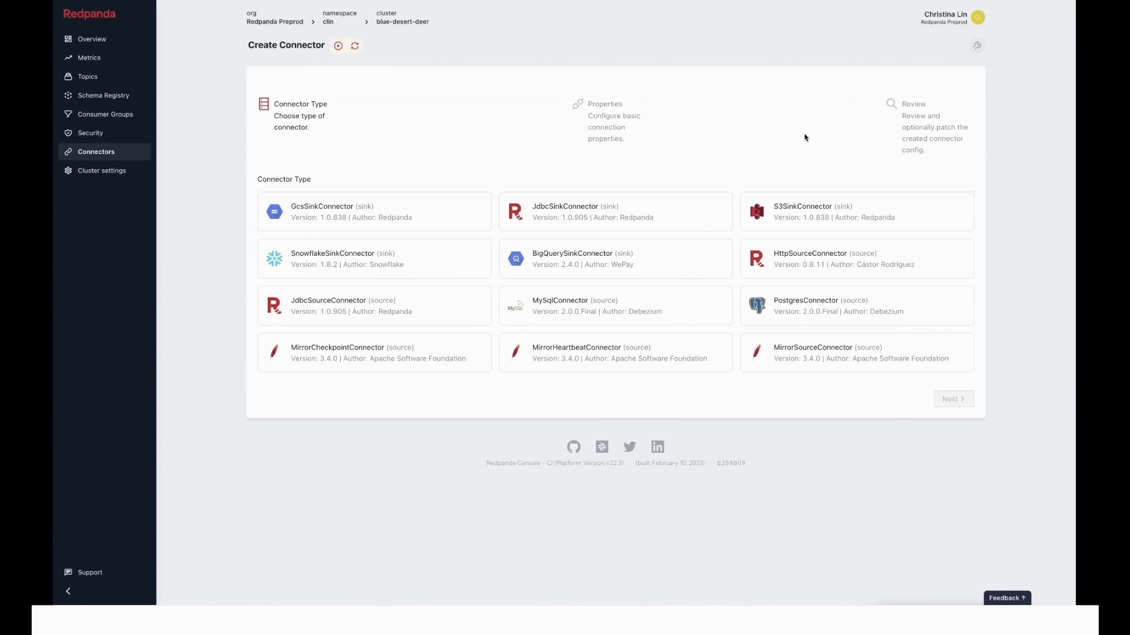
{"action": "left_click", "coordinate": [92, 39]}
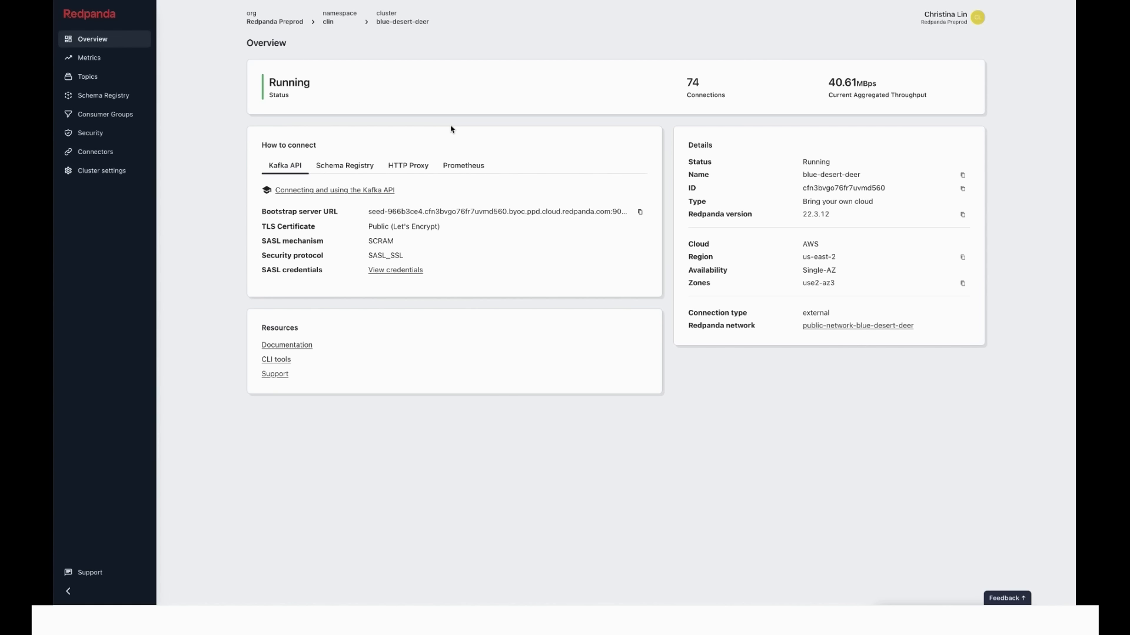